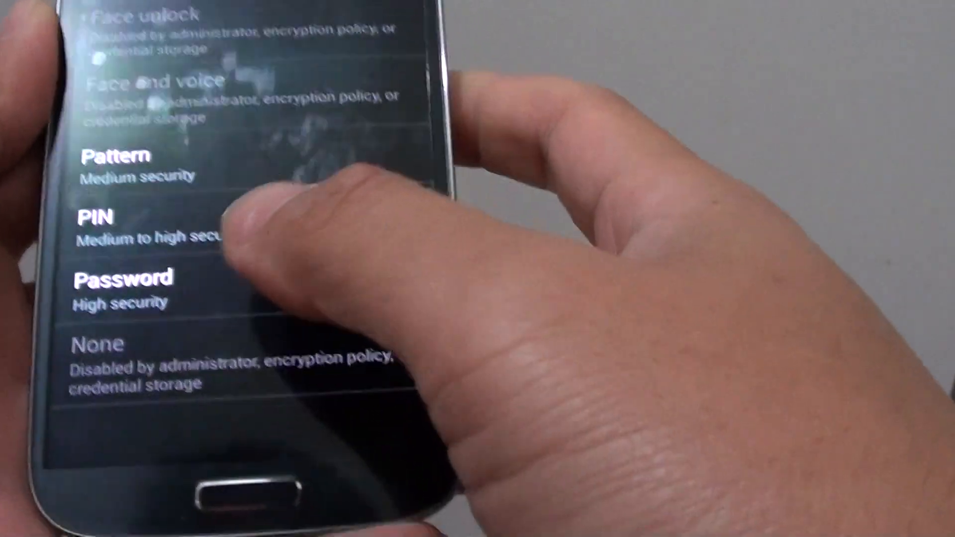
Leave the screen lock list (None greyed out) and return to the home screen's options menu.
{"action": "scroll", "scroll_direction": "down", "scroll_amount": 3}
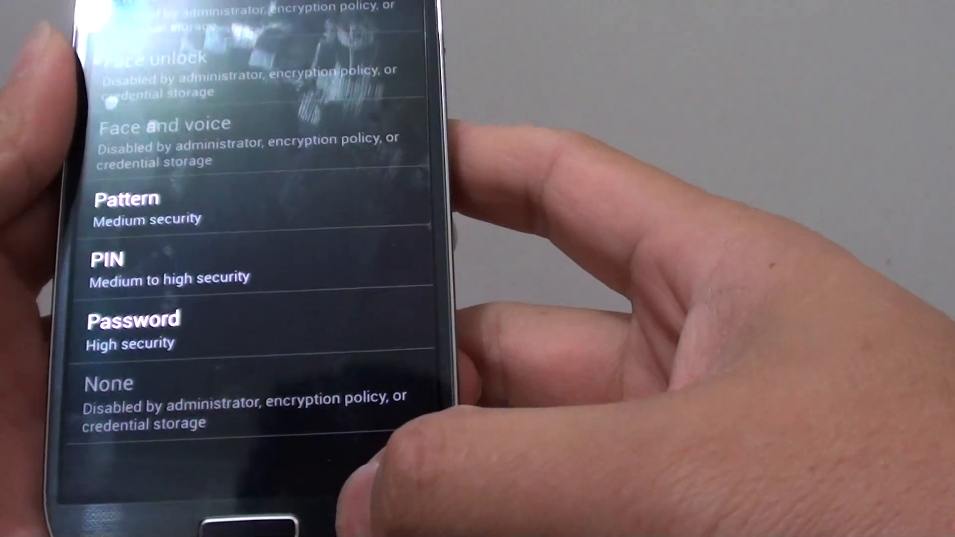
{"action": "left_click", "coordinate": [107, 262]}
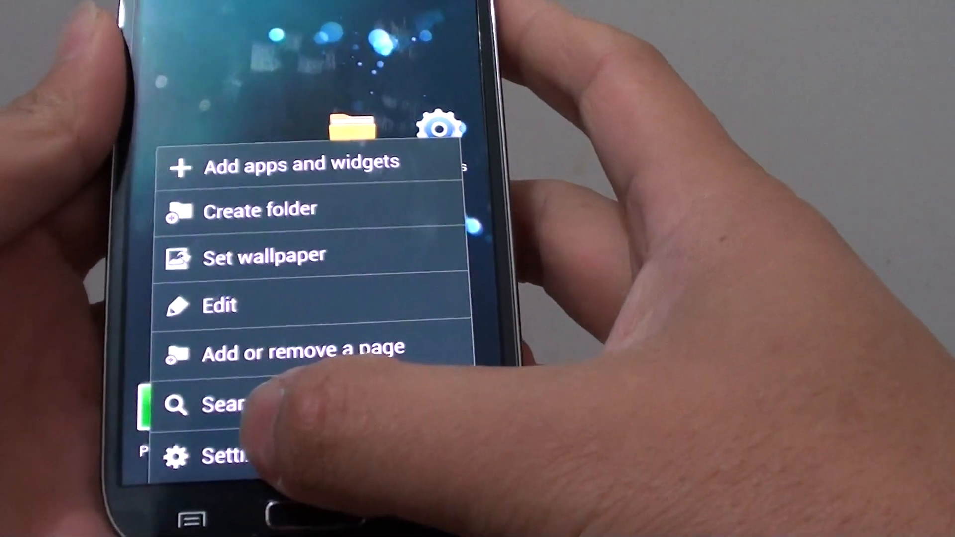
Reopen Settings, go to the More category and scroll Security down to Credential storage.
{"action": "left_click", "coordinate": [226, 454]}
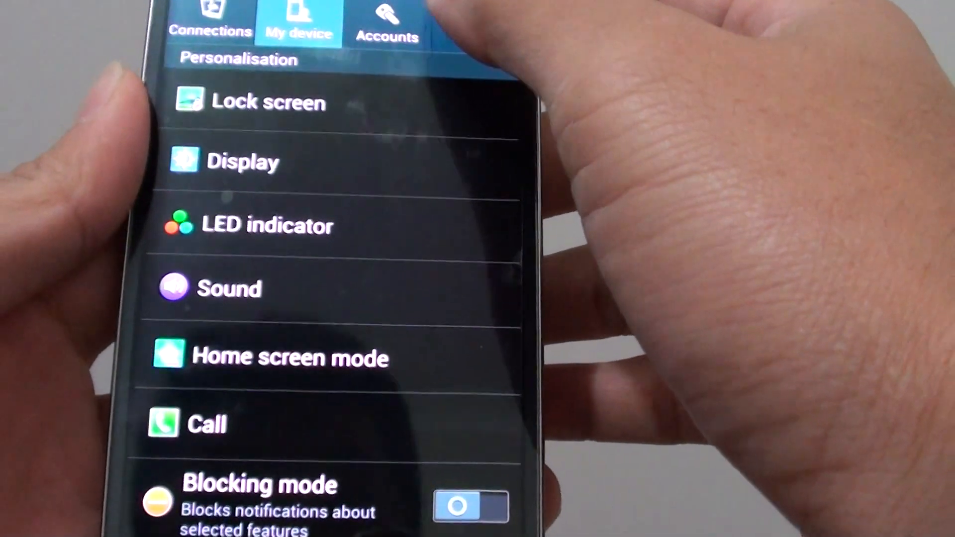
{"action": "left_click", "coordinate": [479, 22]}
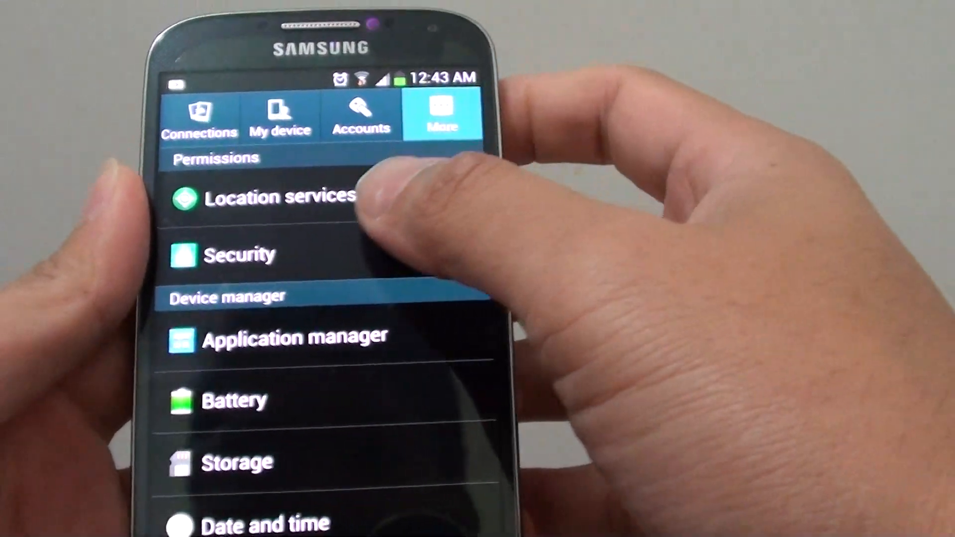
{"action": "scroll", "scroll_direction": "down", "scroll_amount": 3}
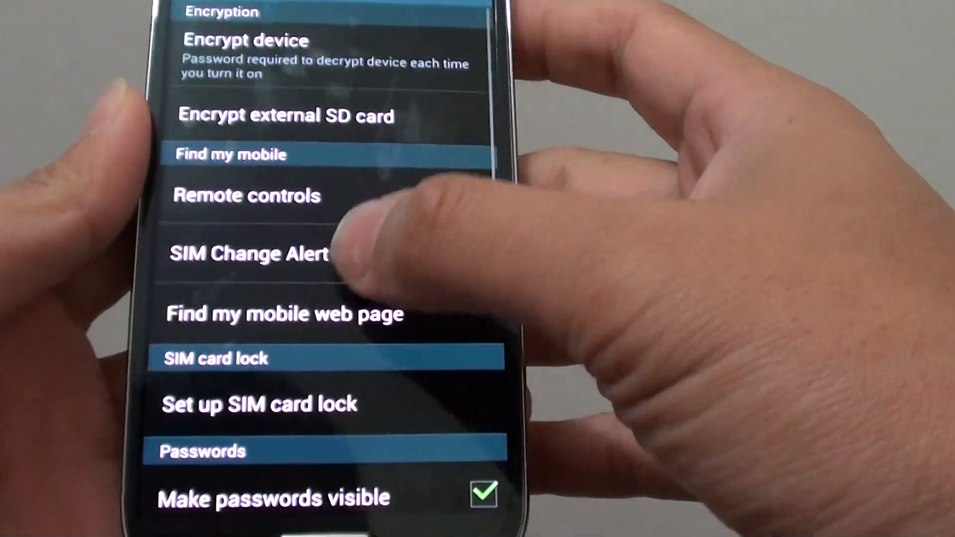
{"action": "scroll", "scroll_direction": "down", "scroll_amount": 3}
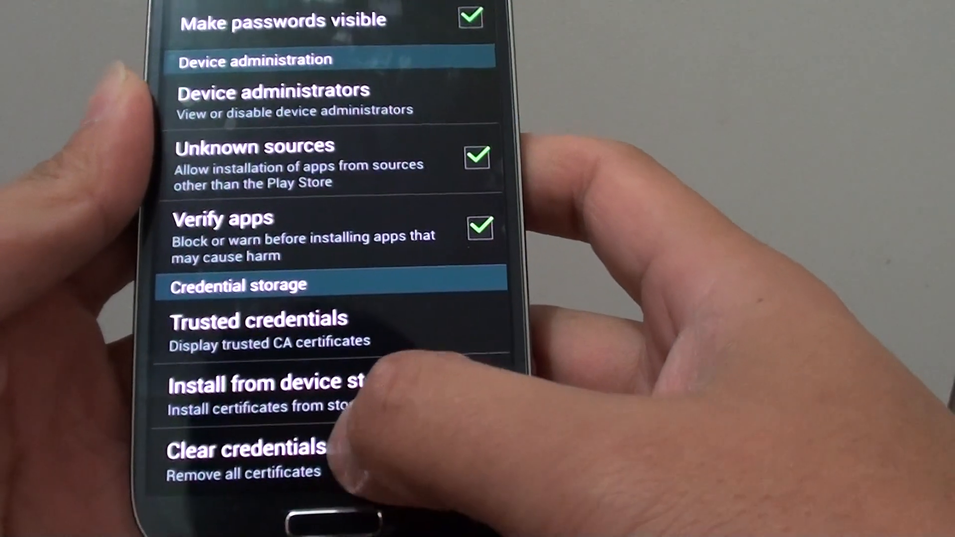
Clear all stored credentials with OK confirmation, then go to My device > Lock screen.
{"action": "left_click", "coordinate": [246, 449]}
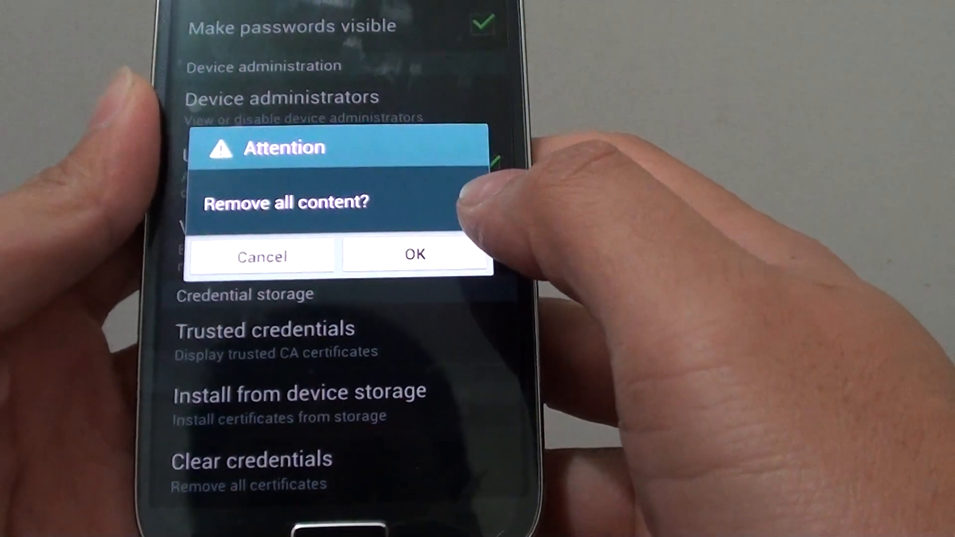
{"action": "left_click", "coordinate": [416, 254]}
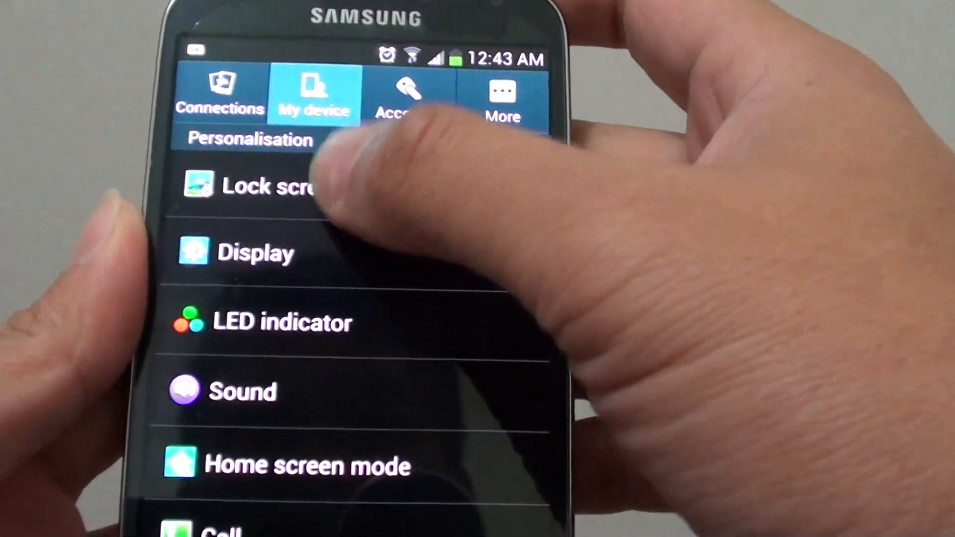
{"action": "left_click", "coordinate": [267, 186]}
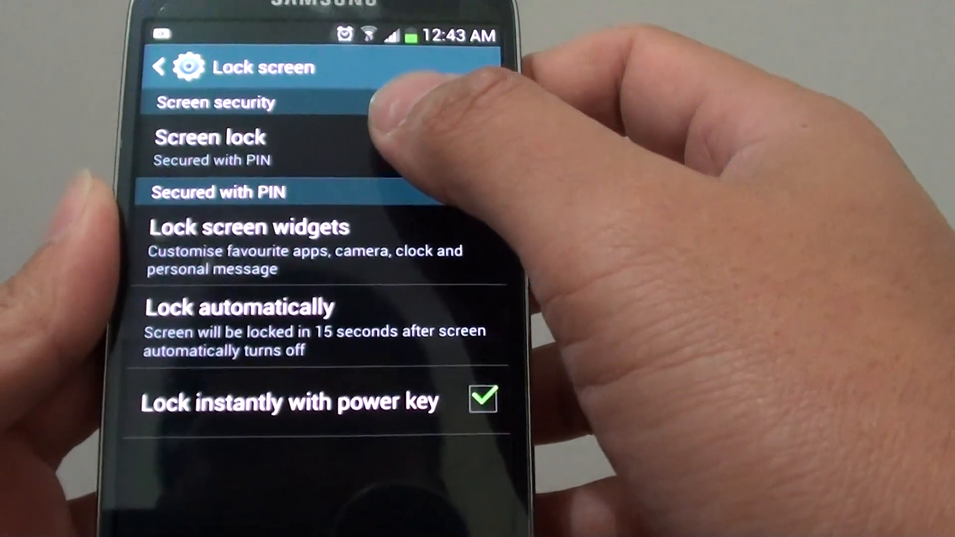